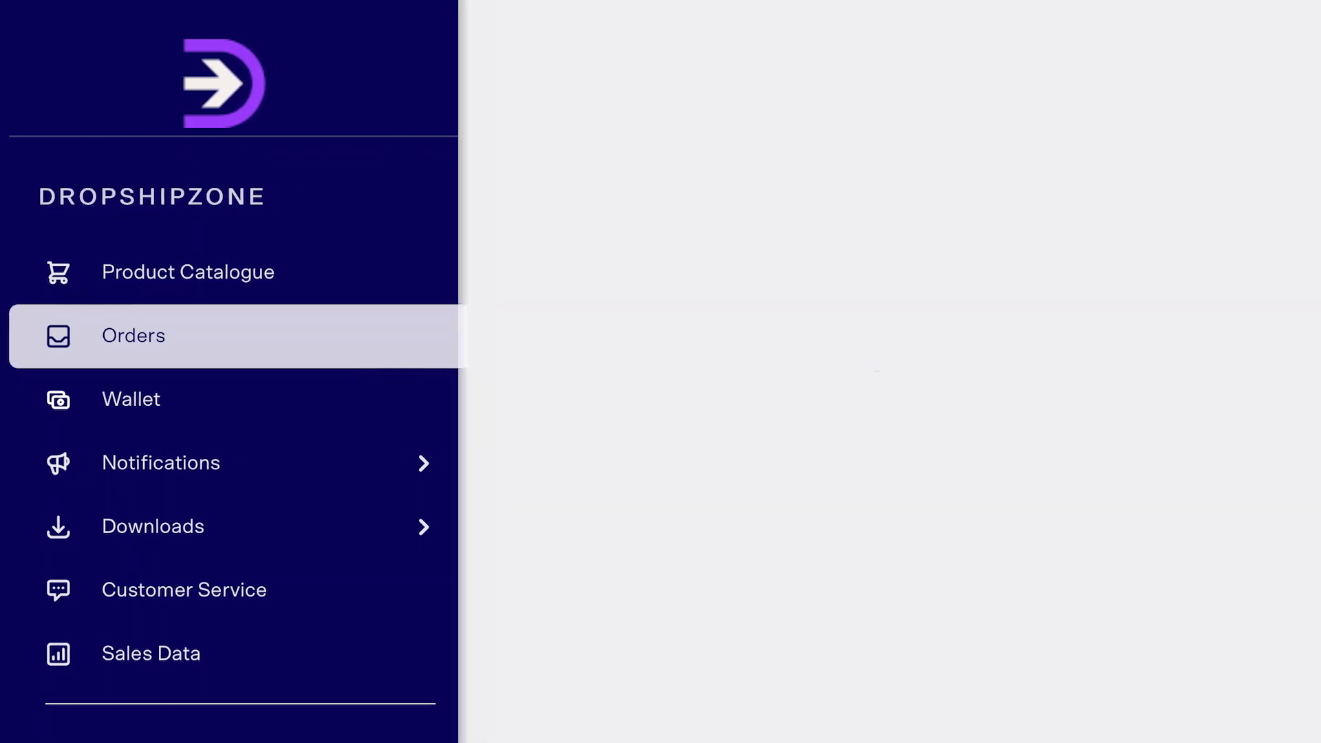
- Open the Orders list and tick the Payment Required orders for payment
{"action": "left_click", "coordinate": [132, 335]}
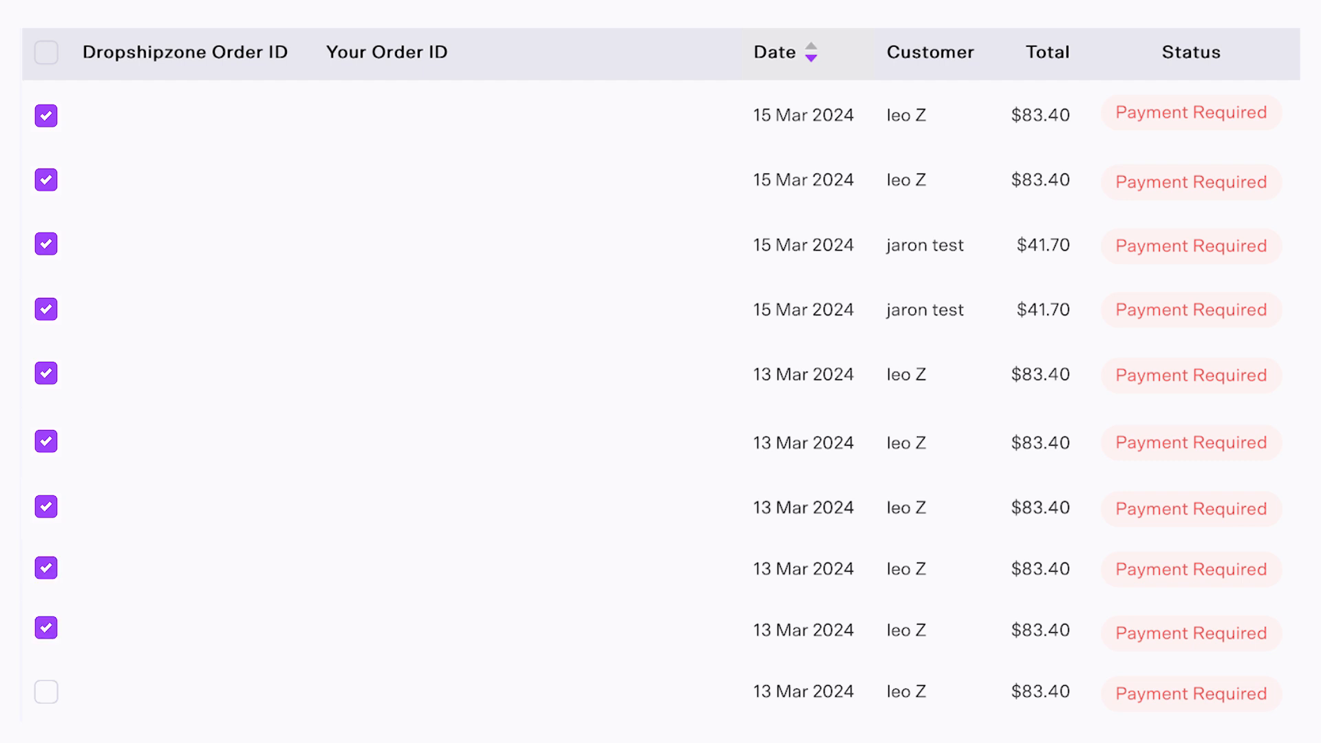
{"action": "left_click", "coordinate": [45, 691]}
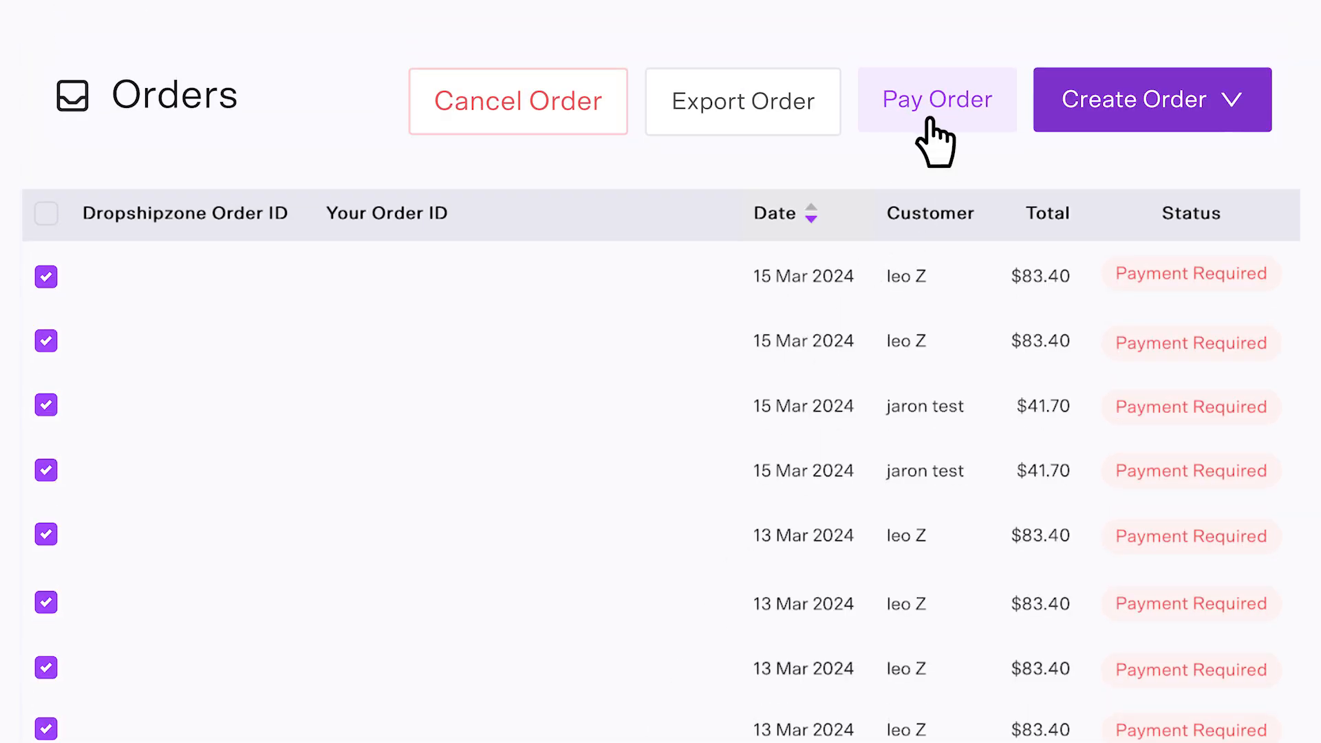
- Start checkout for the ticked orders, reaching Review Order with a $333.60 total
{"action": "left_click", "coordinate": [935, 100]}
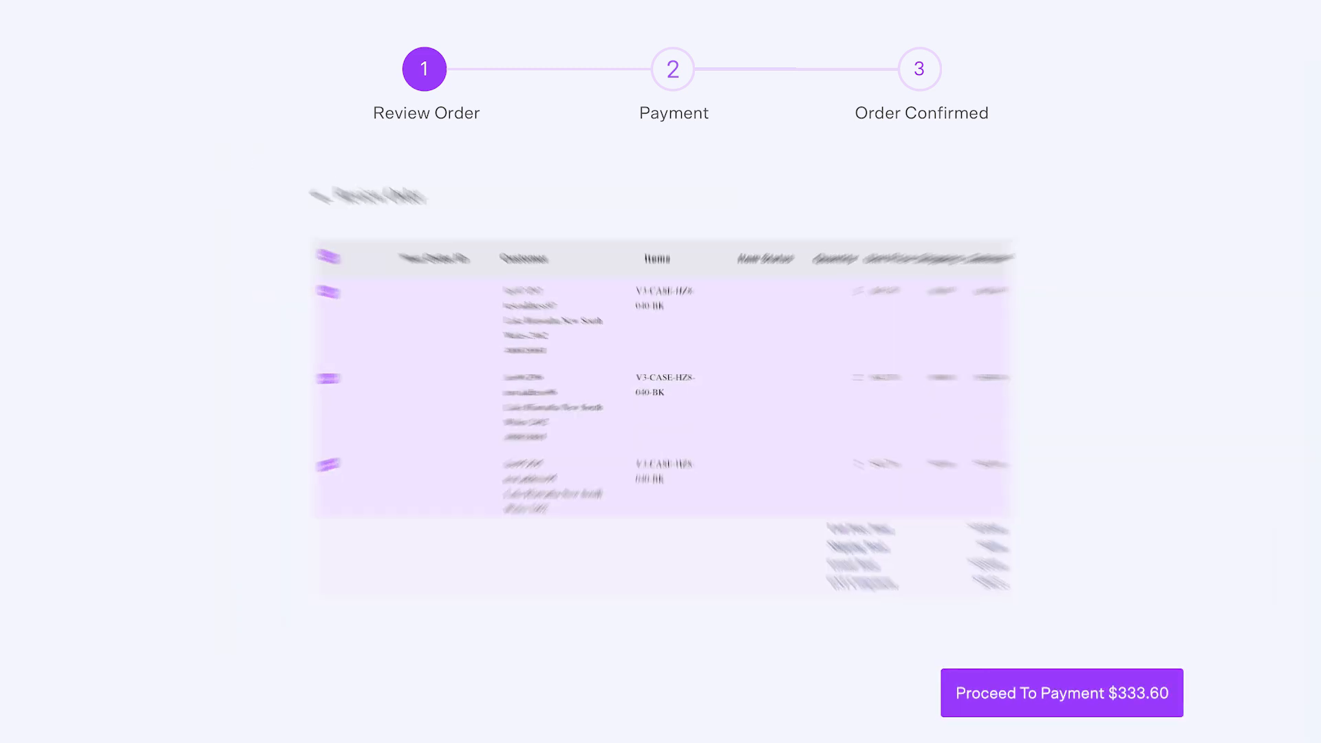
- Proceed to the Payment step, showing credit card with a $3.67 fee ($337.27 total)
{"action": "left_click", "coordinate": [1061, 693]}
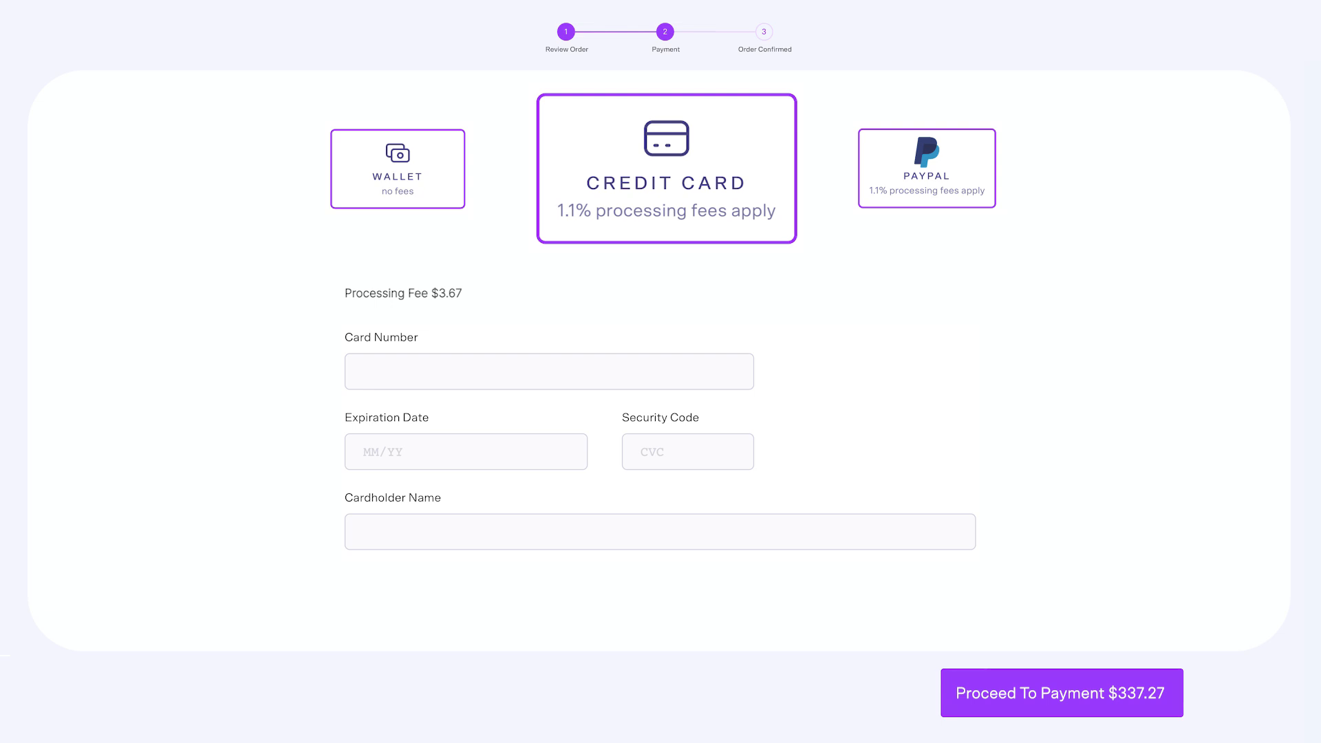
- Switch payment to Wallet, deducting $333.60 and leaving $87,190.03 with no fees
{"action": "left_click", "coordinate": [397, 168]}
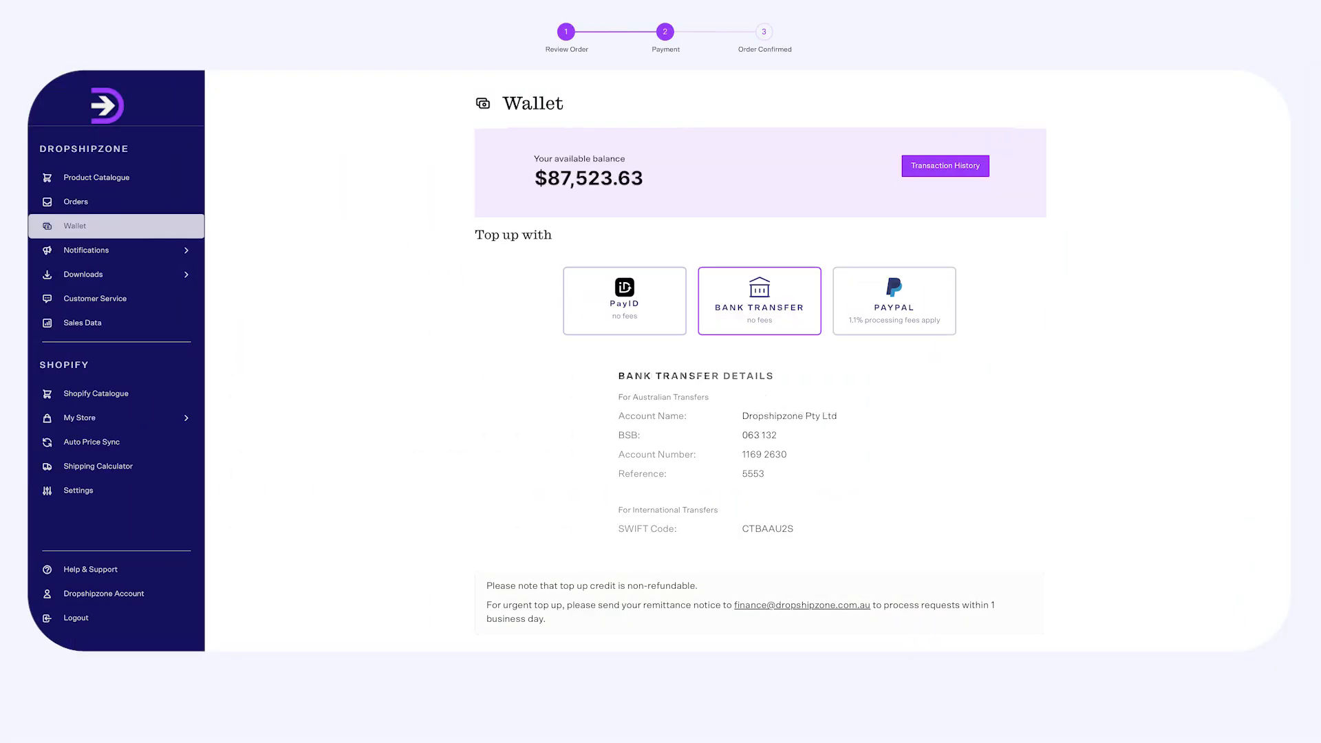
{"action": "left_click", "coordinate": [893, 300]}
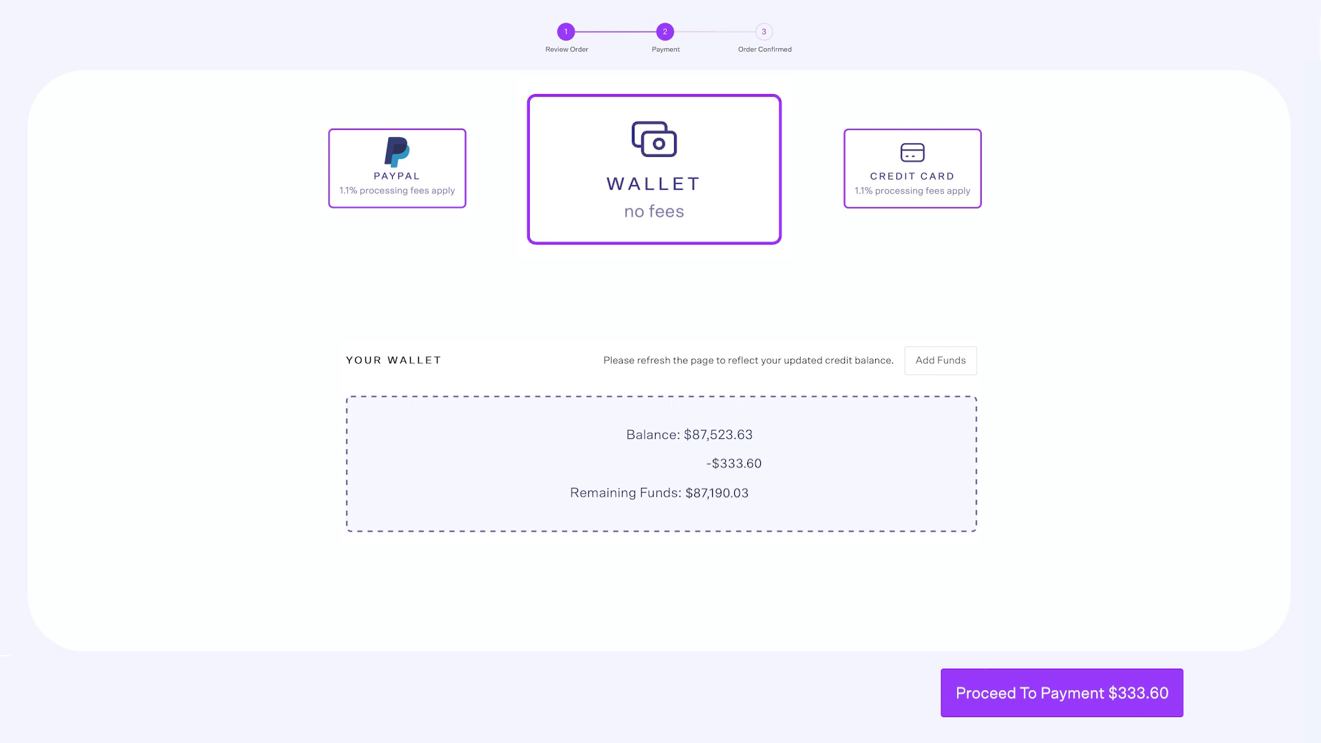
- Pay from the wallet so order 101800496 ($67.44) shows under Verifying Payment
{"action": "left_click", "coordinate": [397, 167]}
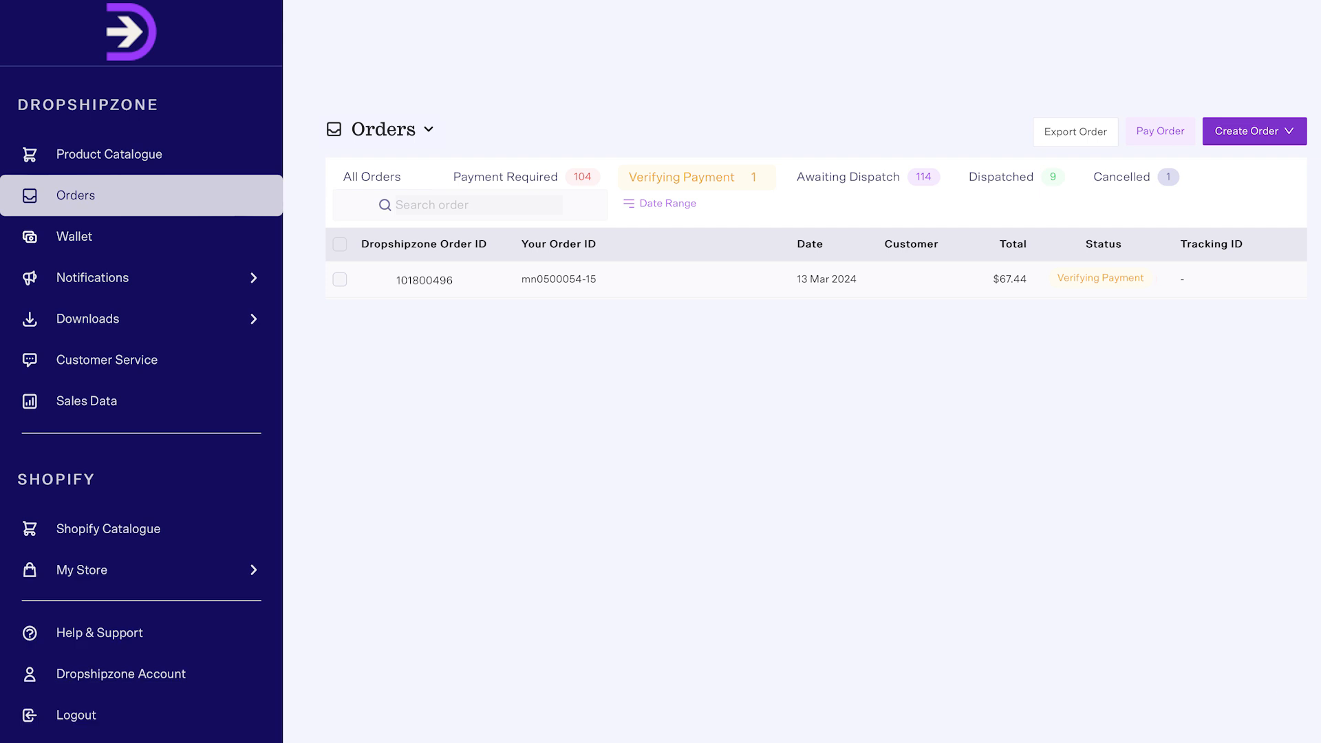
- Bring up the order-shipped notification with its tracking link over the Orders page
{"action": "left_click", "coordinate": [1159, 132]}
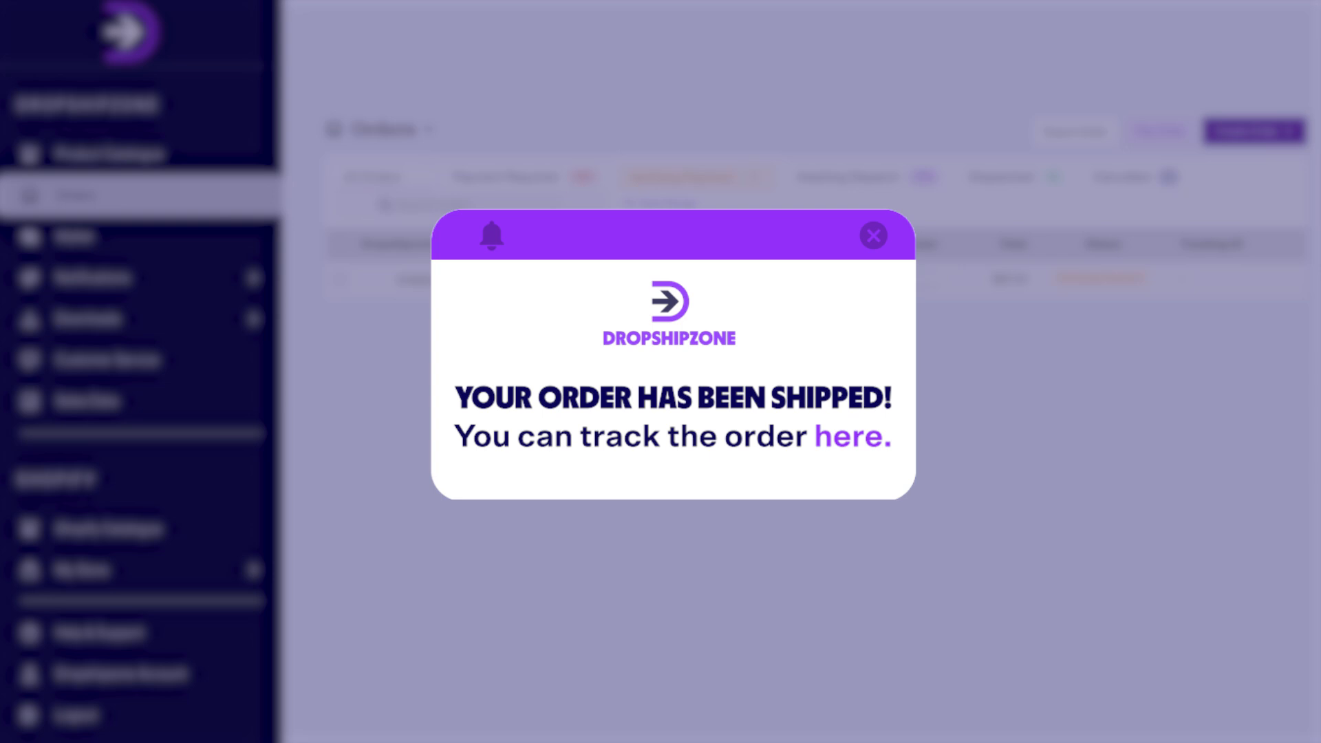
- Dismiss the shipped notification and switch the Orders view to Archived Orders
{"action": "left_click", "coordinate": [874, 236]}
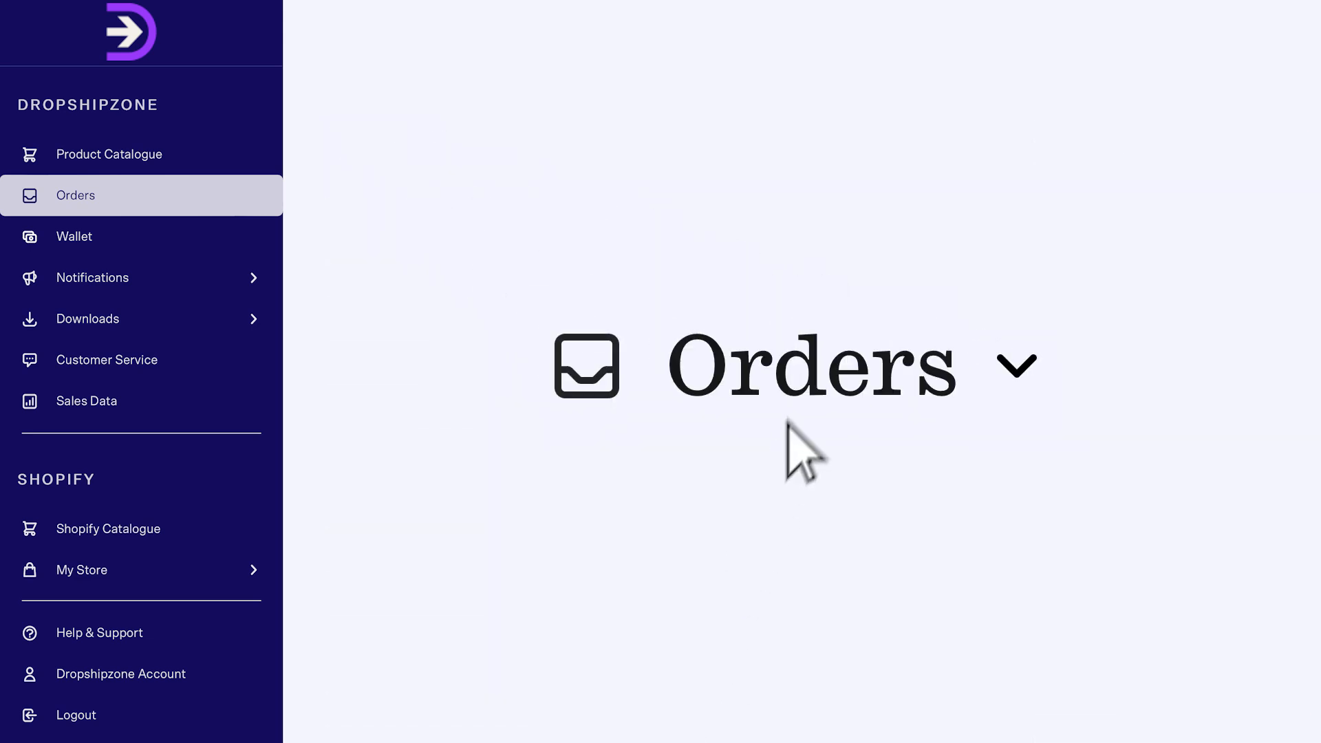
{"action": "left_click", "coordinate": [1015, 365]}
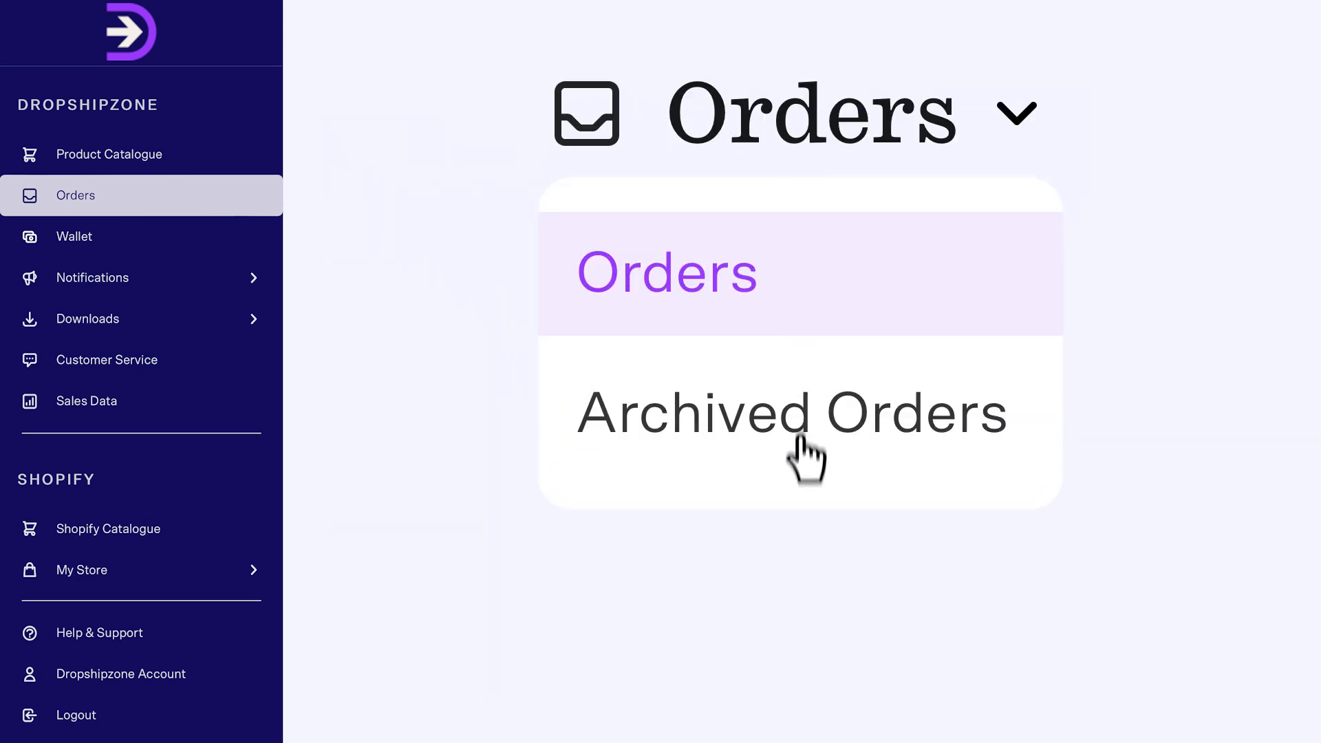
{"action": "left_click", "coordinate": [790, 413]}
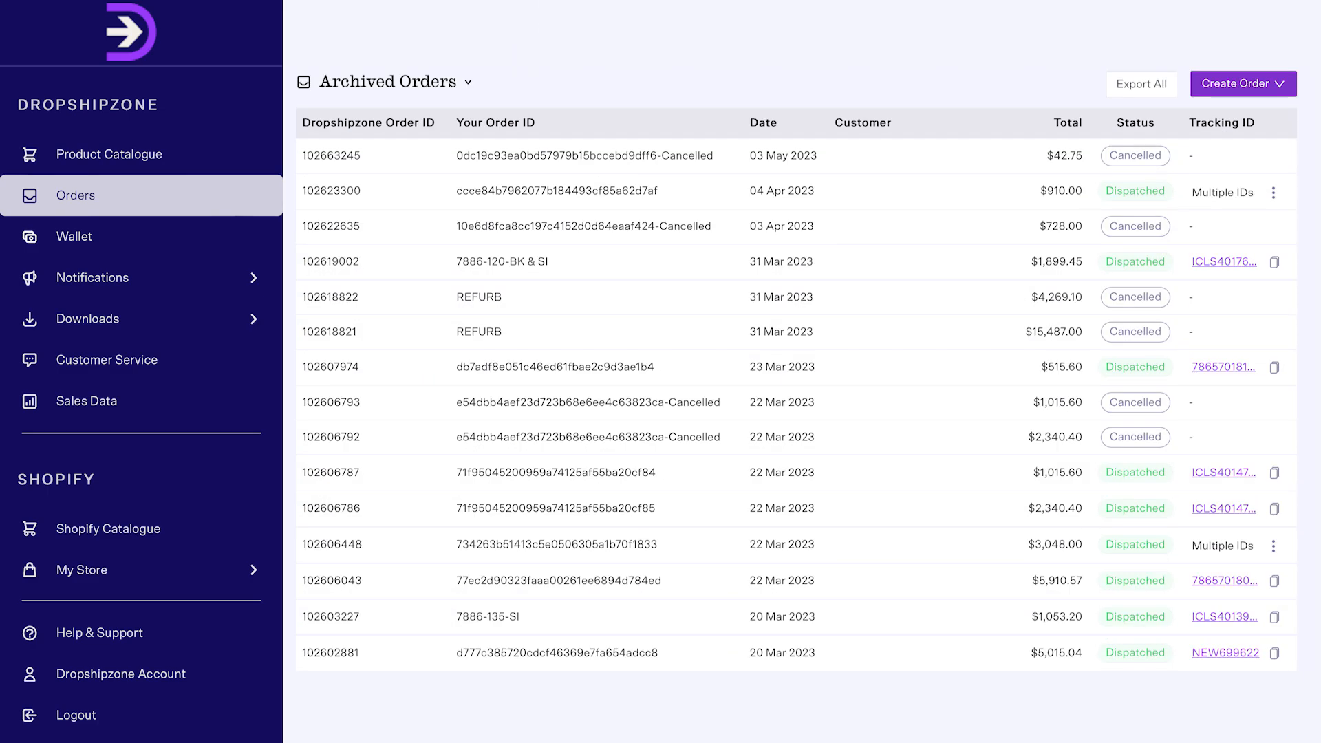